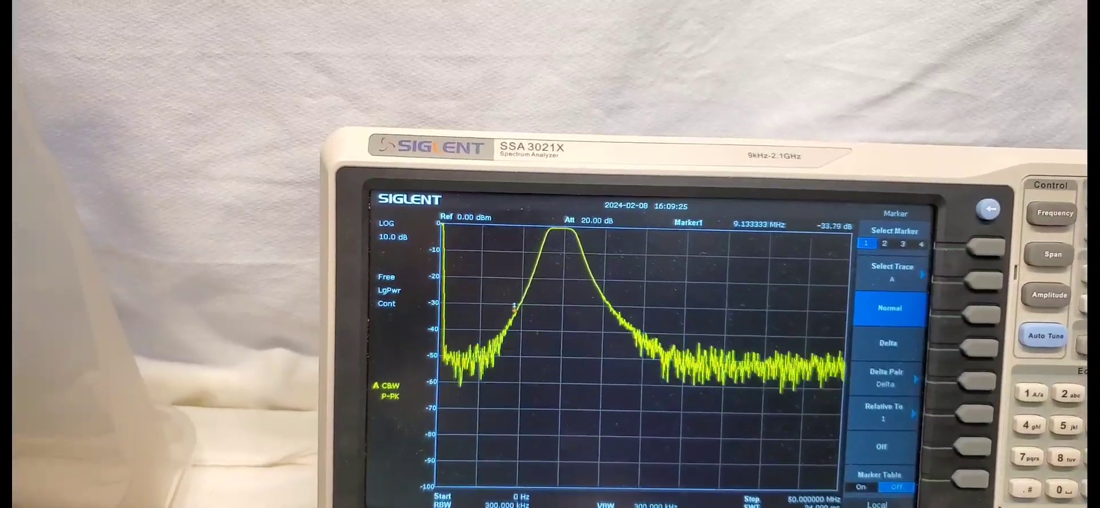
Narrow the sweep to start at 11 MHz and stop at 20 MHz.
click(1051, 210)
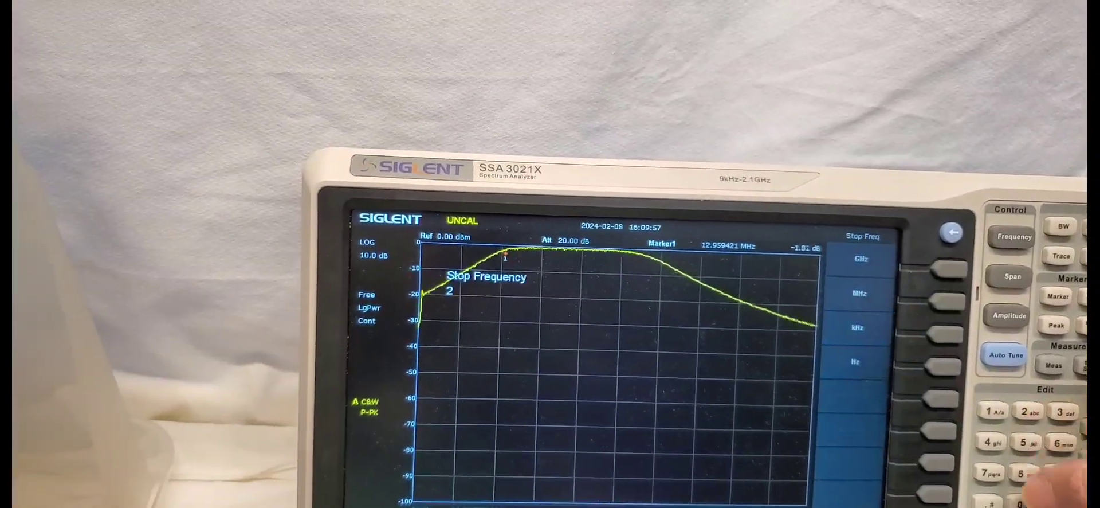
click(1013, 233)
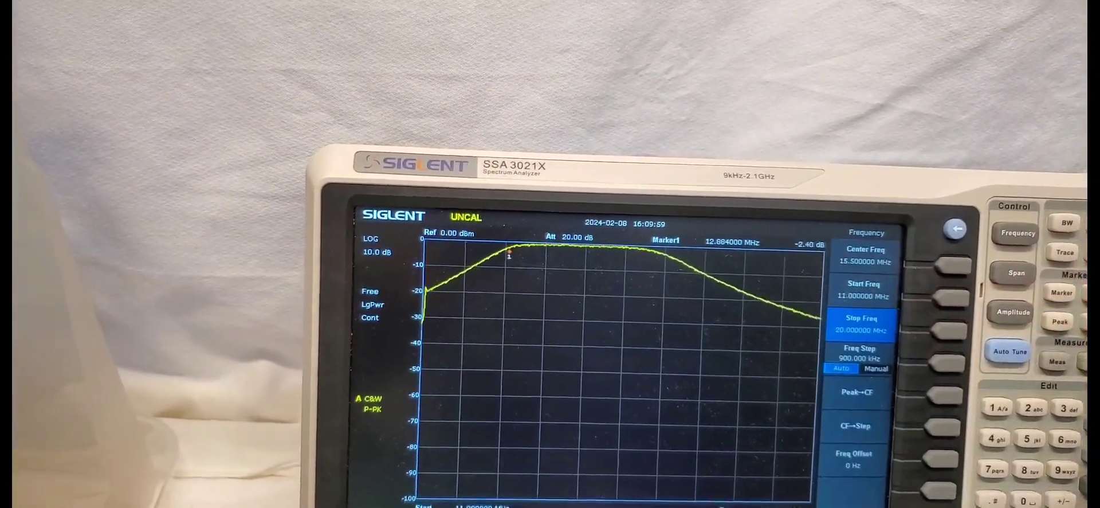